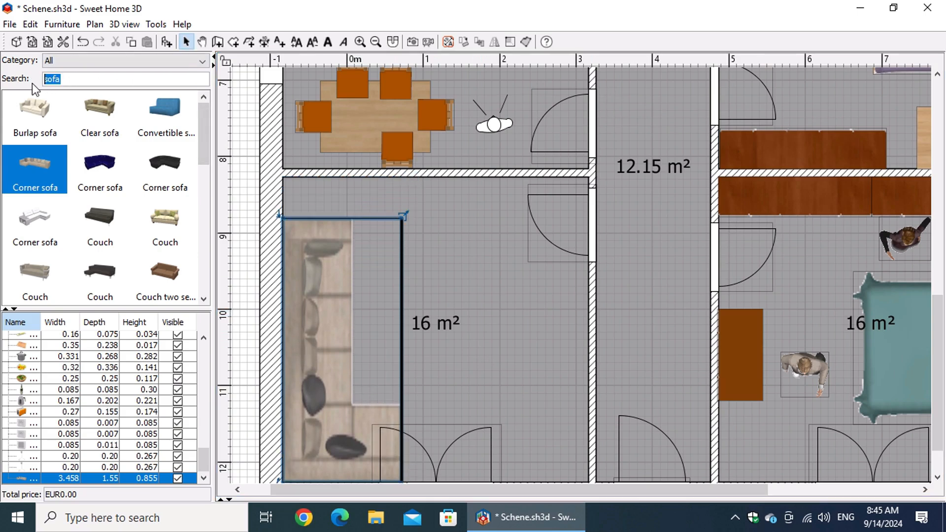
# Step: Search the catalog for 'tv' and close the Sink cabinet dialog without changes
pyautogui.write('tv')
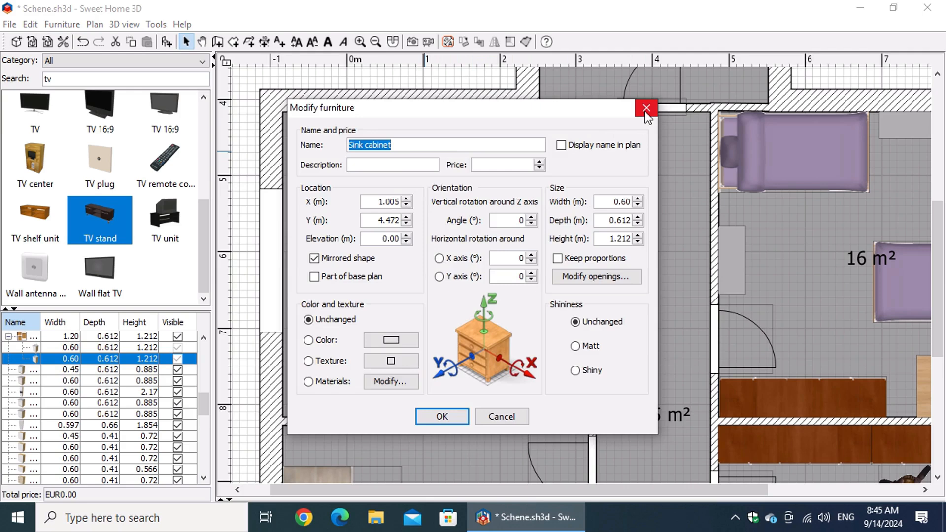
pyautogui.click(646, 108)
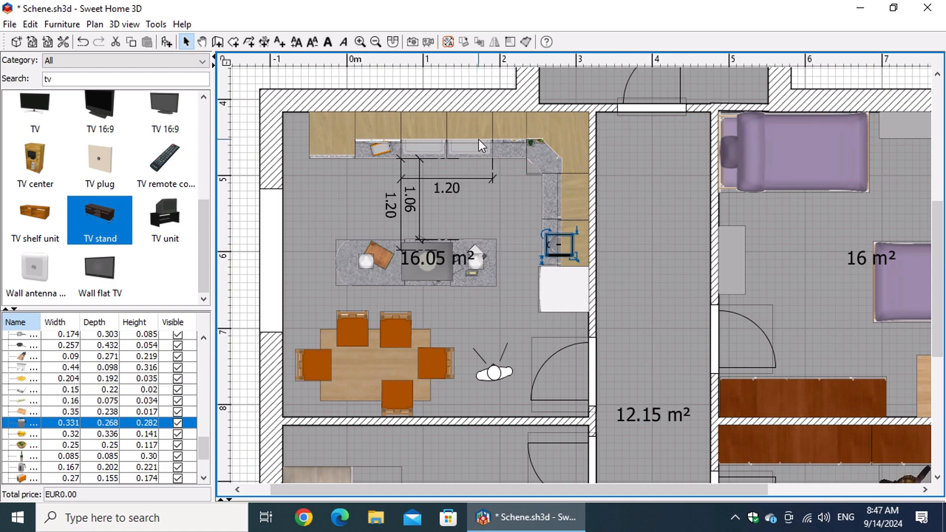
# Step: Apply a grey wood-grain texture to the upper cabinet's cabinetDoor material and confirm
pyautogui.doubleClick(559, 243)
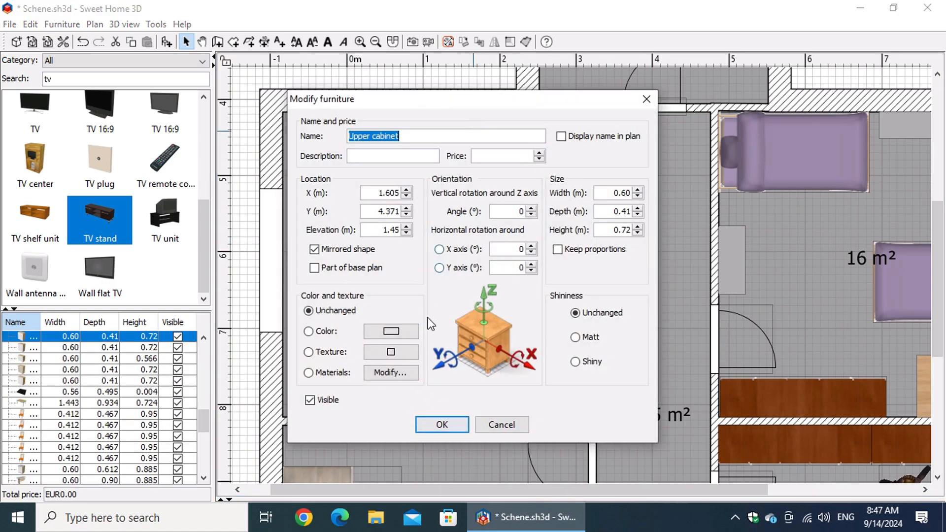
pyautogui.click(391, 372)
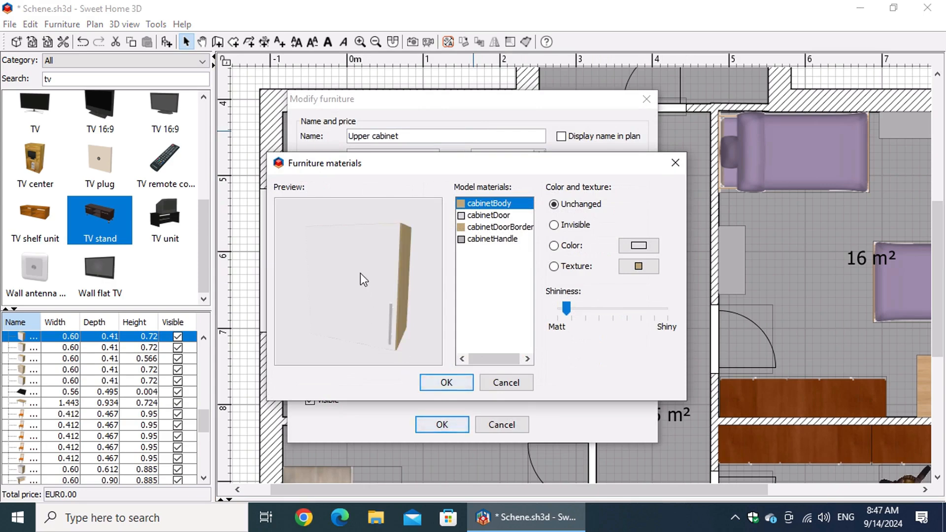
pyautogui.click(488, 215)
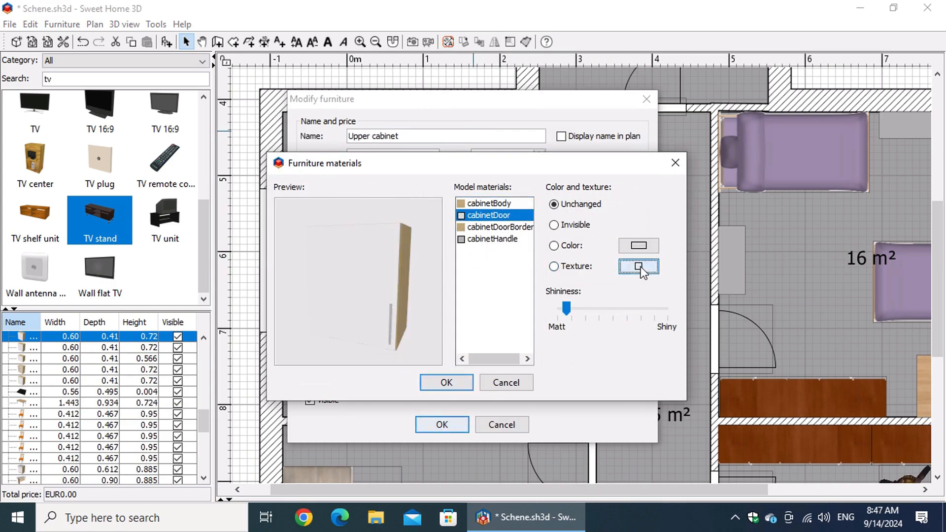
pyautogui.click(639, 267)
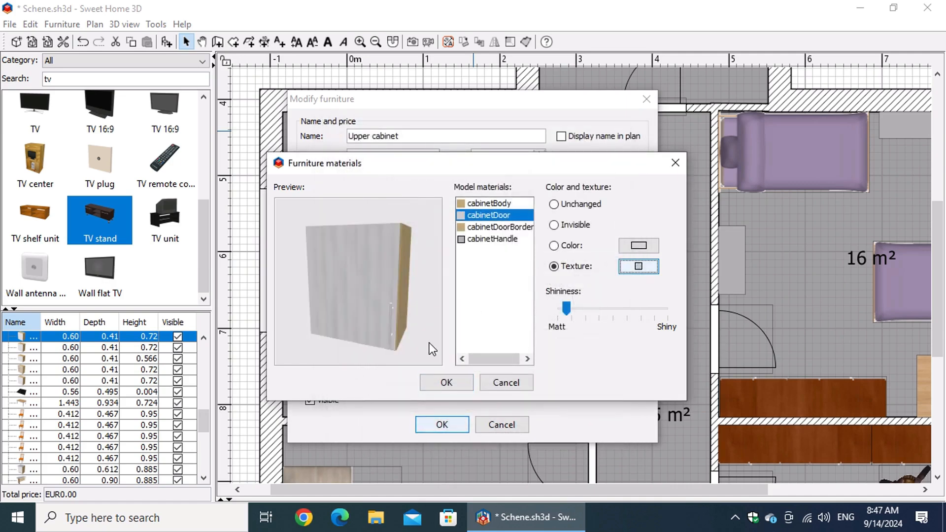
pyautogui.click(446, 383)
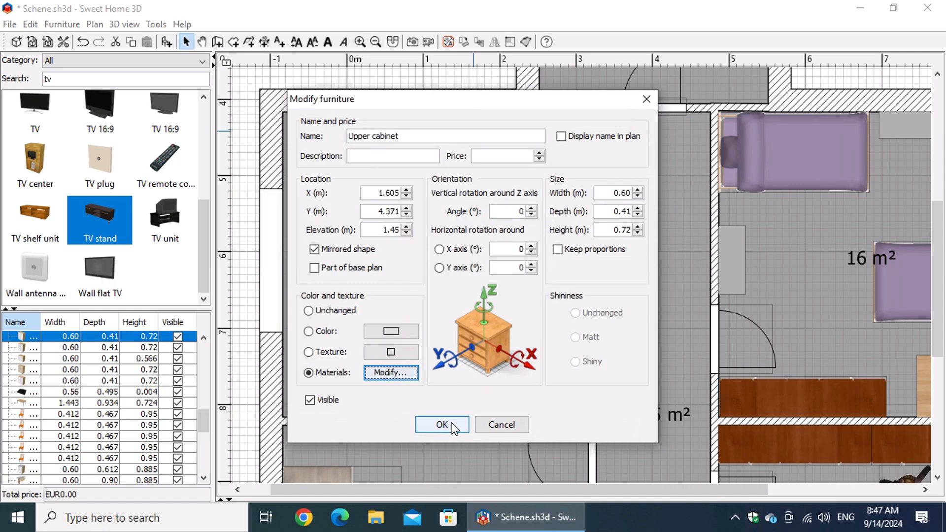
pyautogui.click(441, 424)
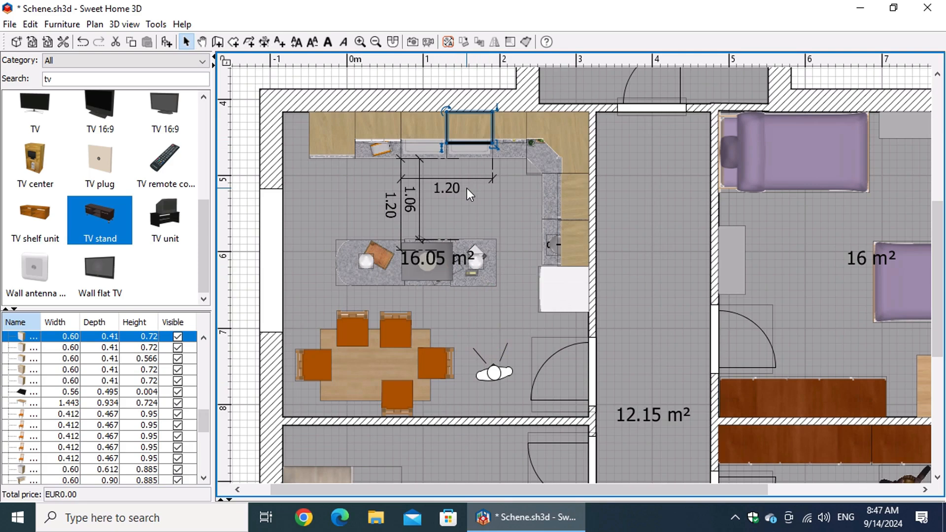
pyautogui.scroll(-3)
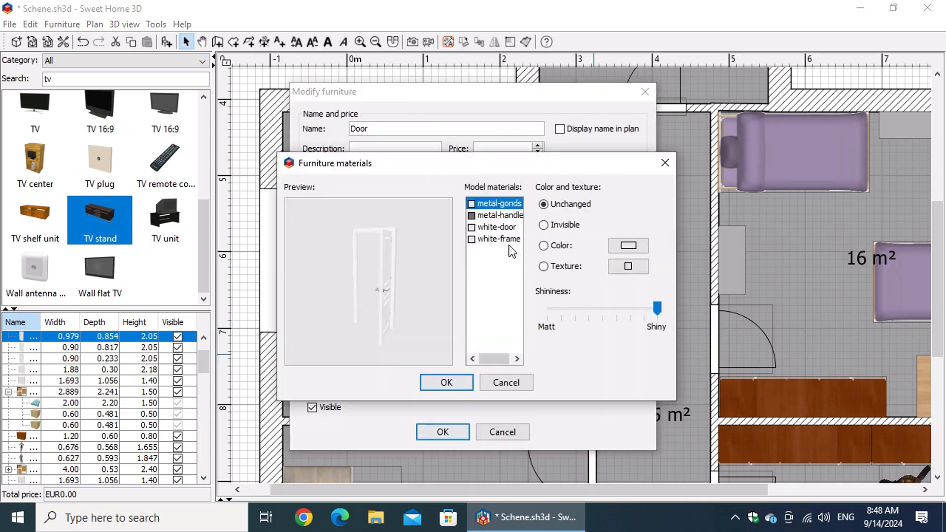
# Step: Retexture the door's white-door material with a blue texture and apply it
pyautogui.click(497, 227)
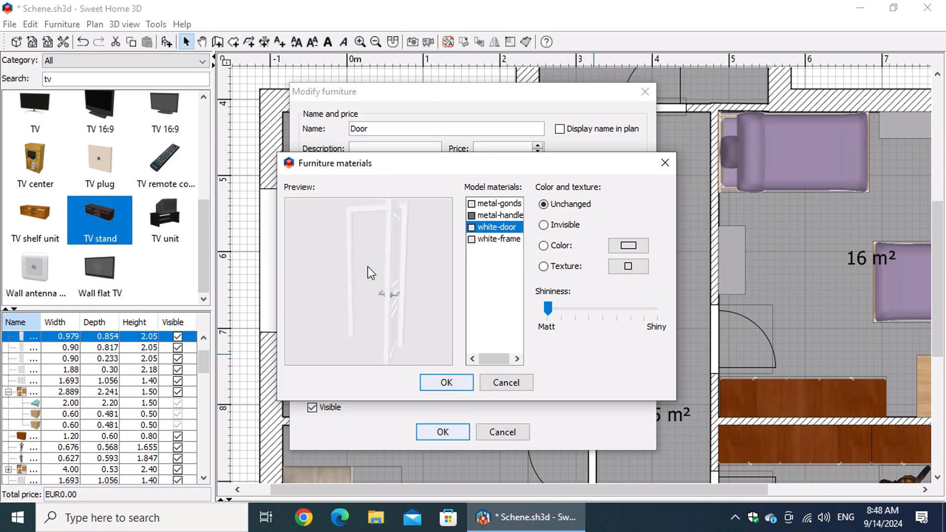
pyautogui.click(627, 266)
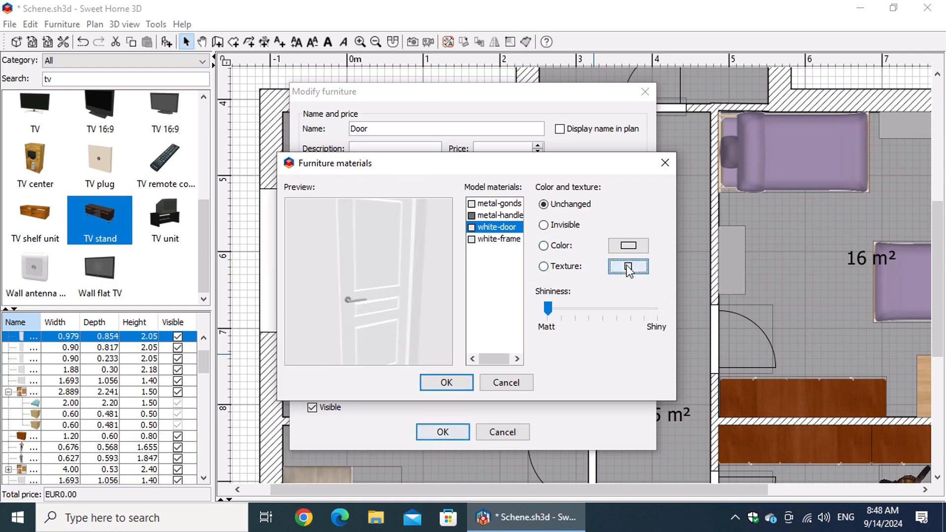
pyautogui.click(627, 267)
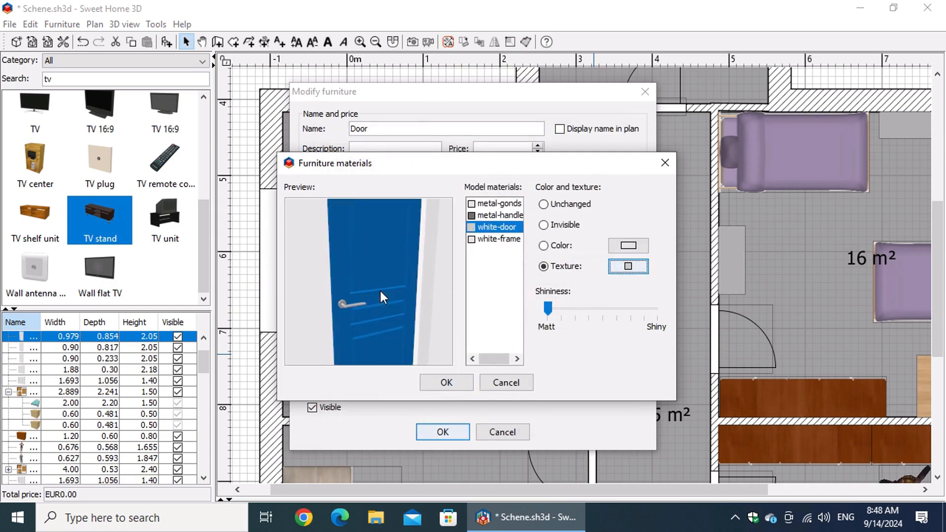
pyautogui.click(446, 382)
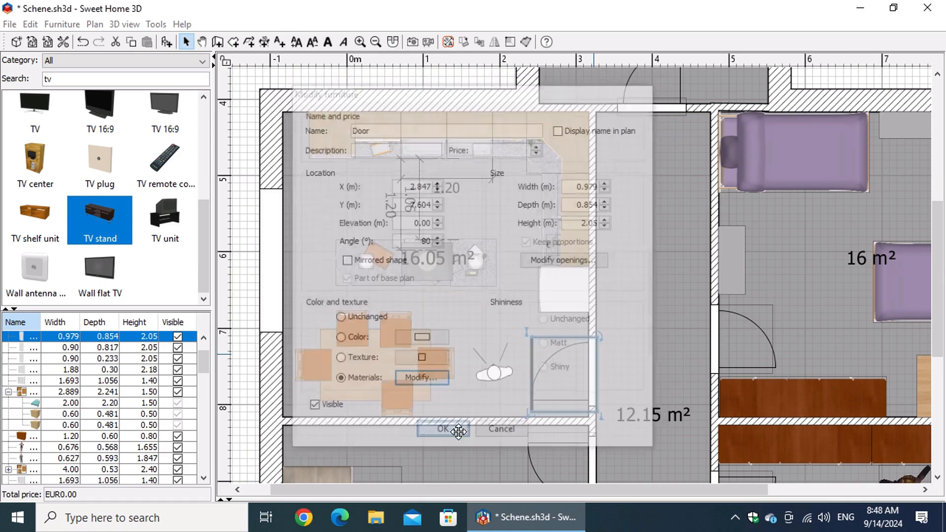
pyautogui.click(440, 429)
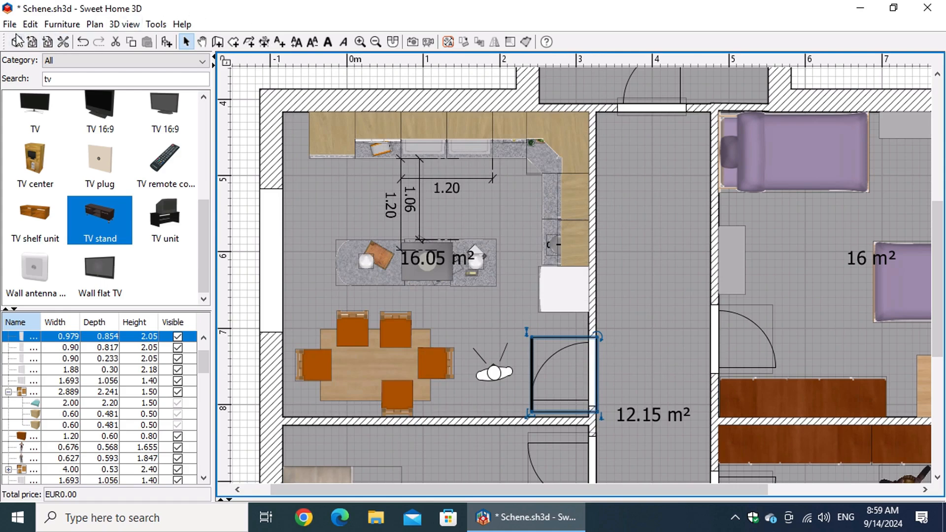
# Step: Enable 'Selection and editing in 3D view' and 'Aerial view centered on selection' in Preferences
pyautogui.click(9, 24)
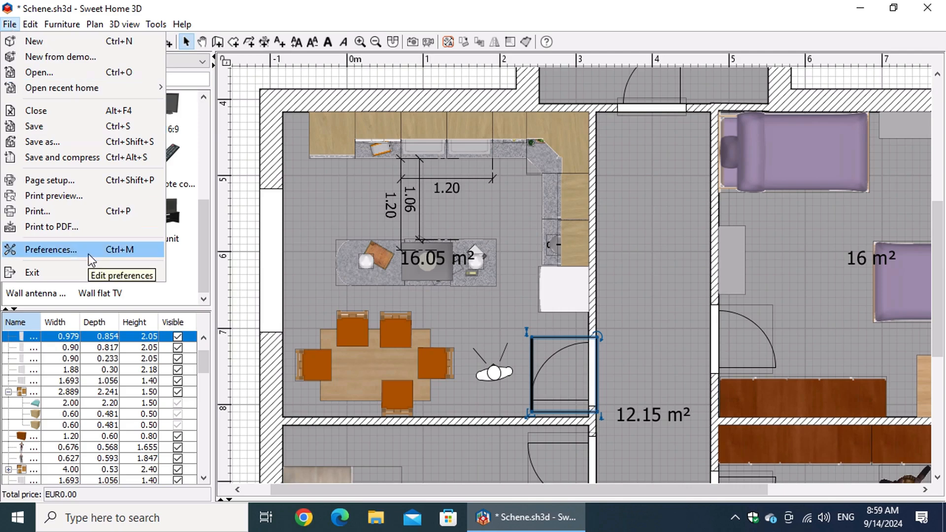
pyautogui.click(51, 249)
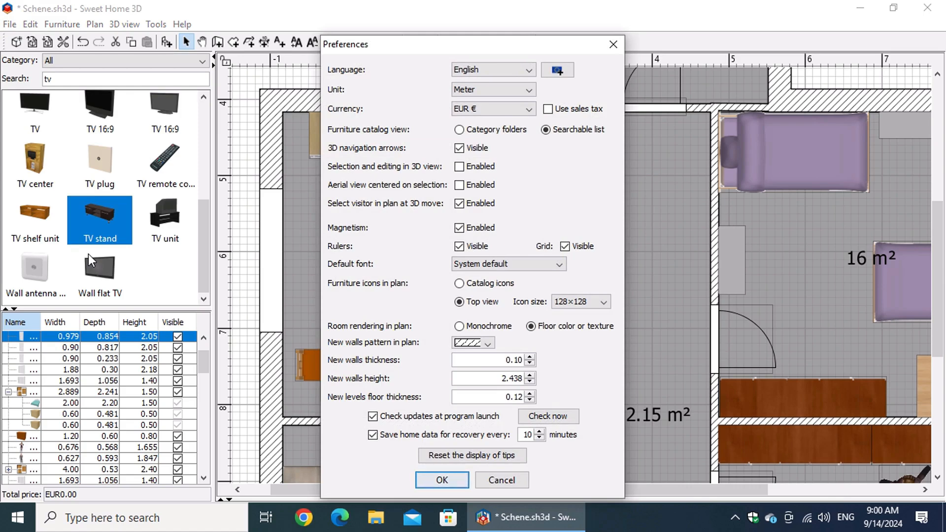
pyautogui.moveTo(446, 234)
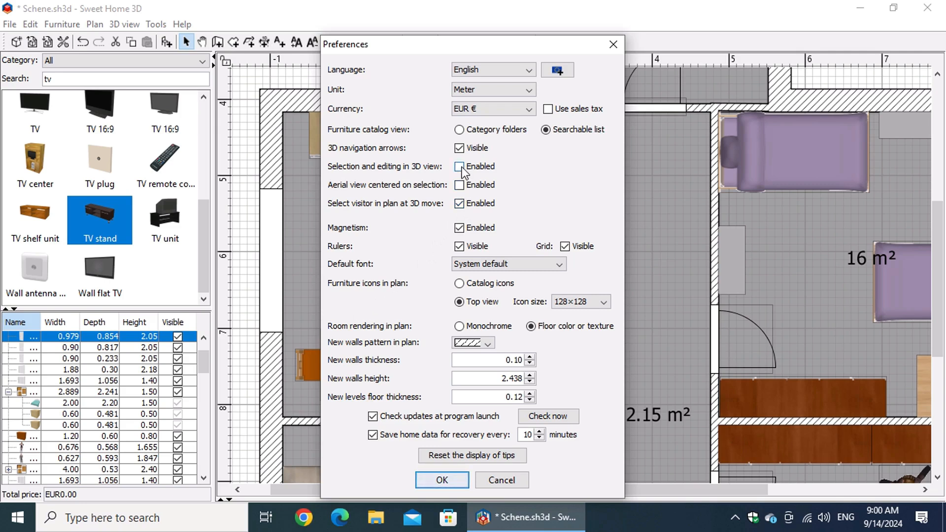
pyautogui.click(460, 167)
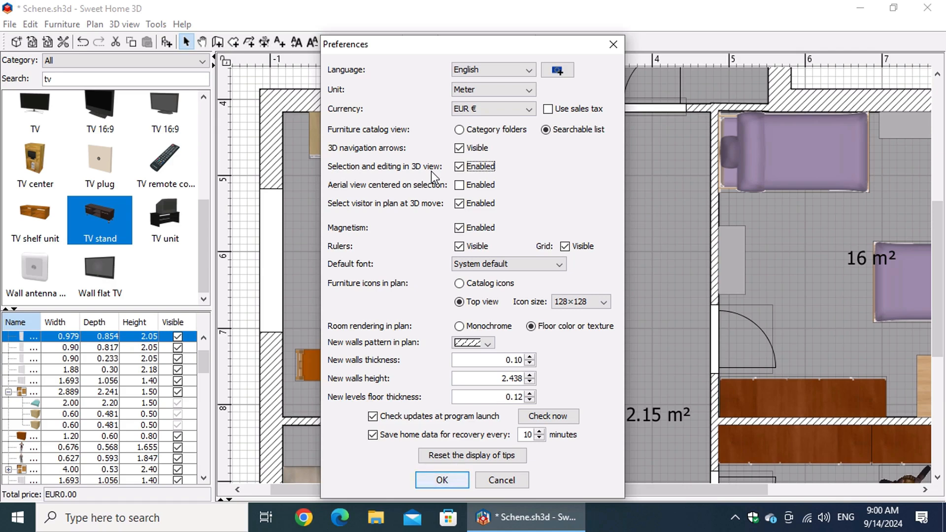
pyautogui.click(459, 185)
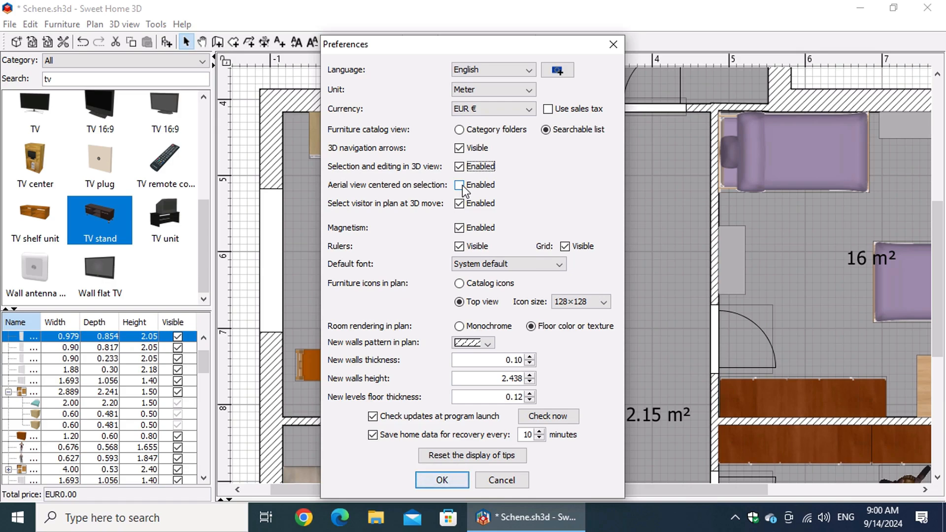
pyautogui.click(459, 185)
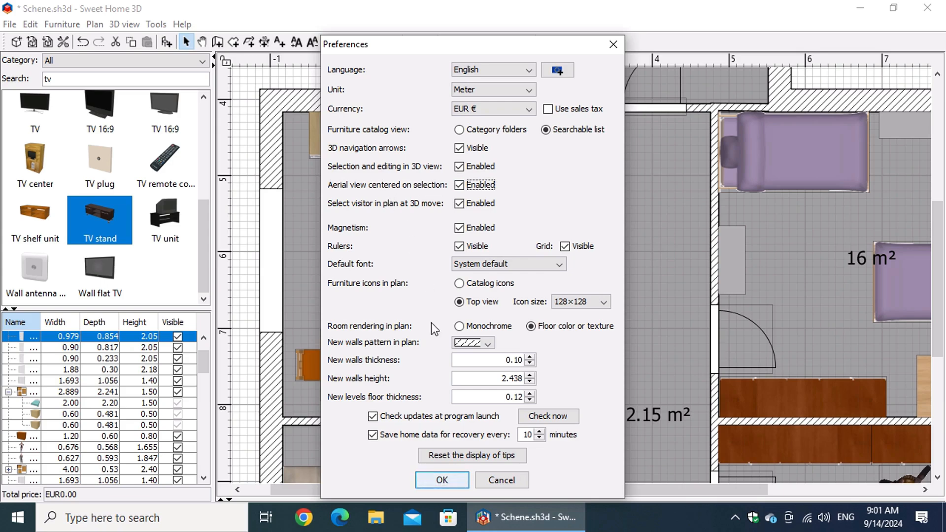
pyautogui.click(441, 480)
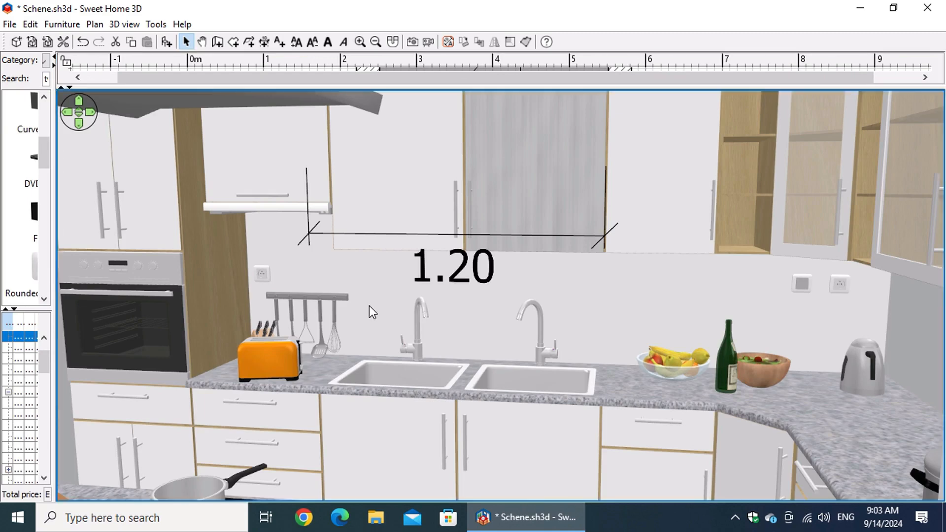
# Step: Switch the 3D view to Aerial view and orbit down over the kitchen
pyautogui.rightClick(371, 312)
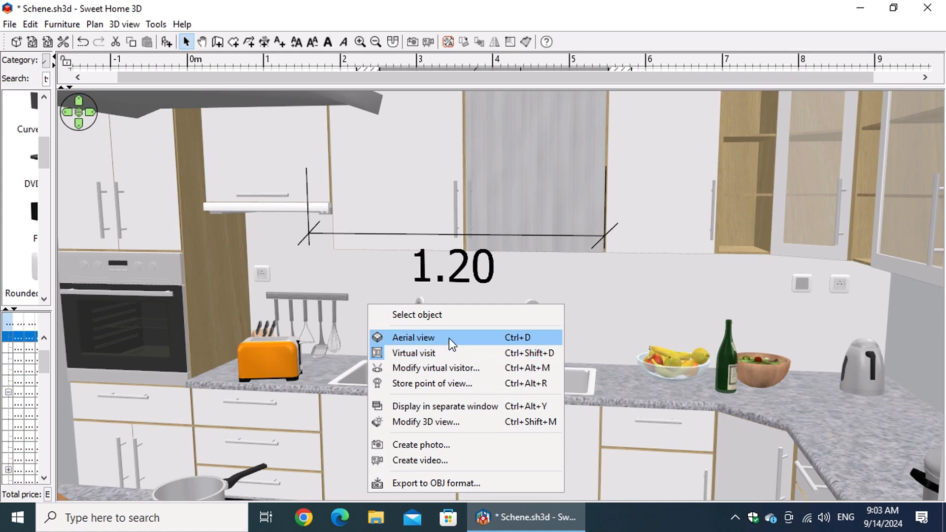
pyautogui.moveTo(469, 343)
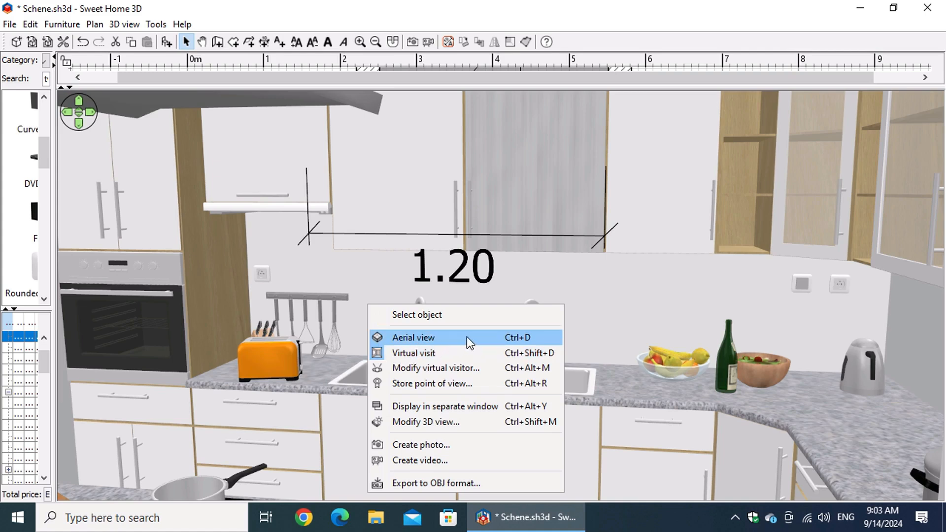
pyautogui.click(414, 352)
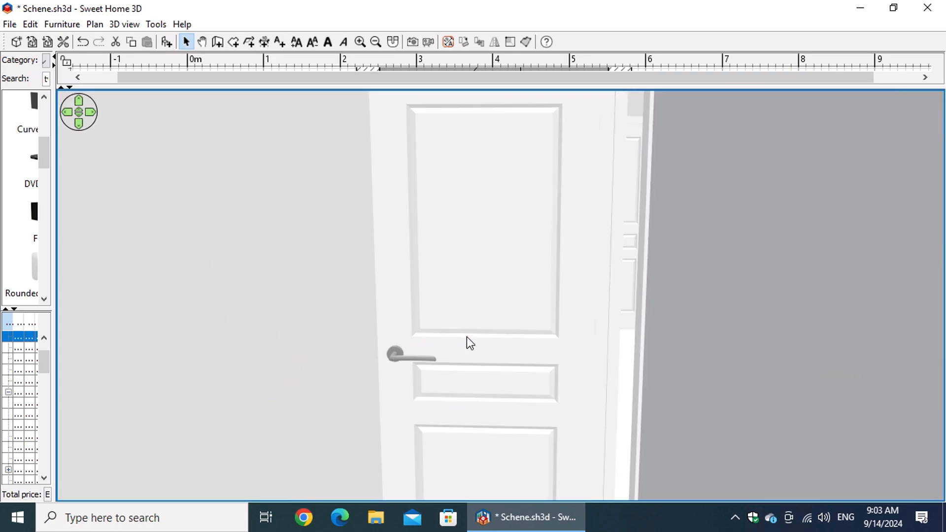
pyautogui.moveTo(452, 319)
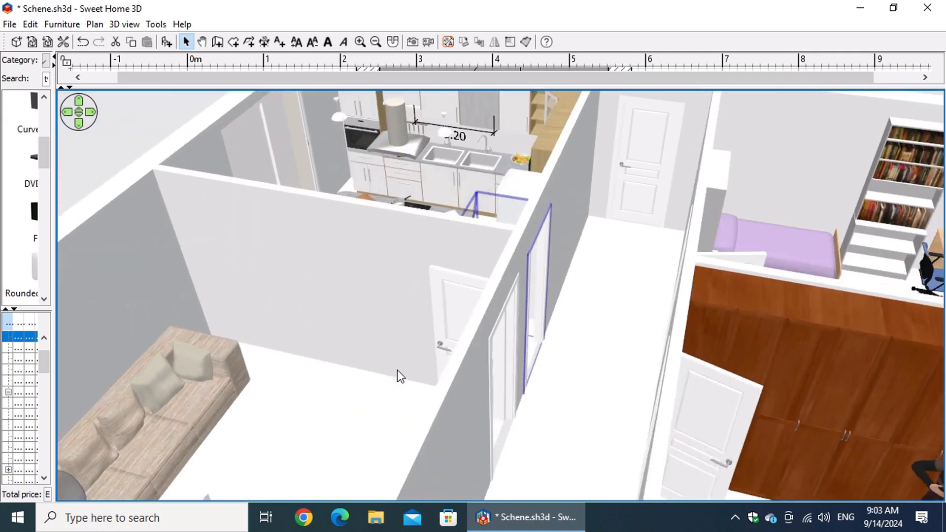
pyautogui.moveTo(398, 374); pyautogui.dragTo(629, 452)
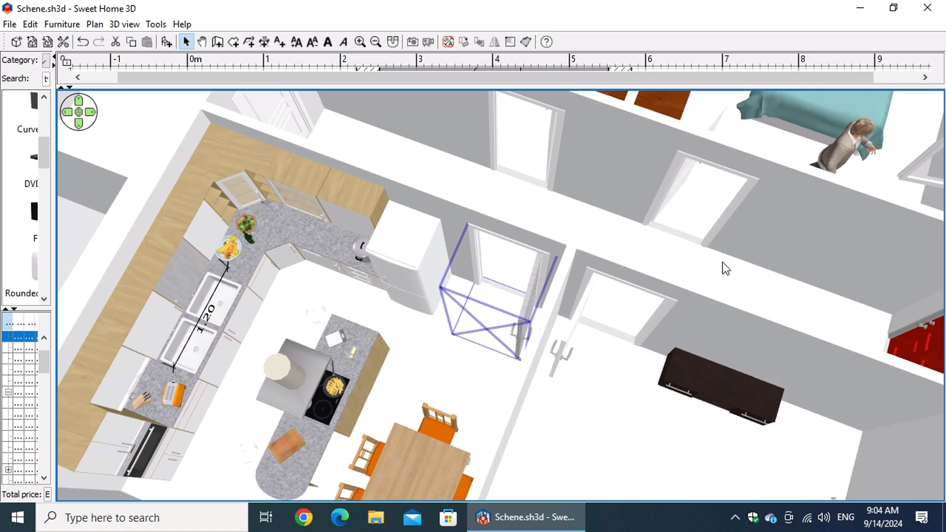
pyautogui.rightClick(725, 268)
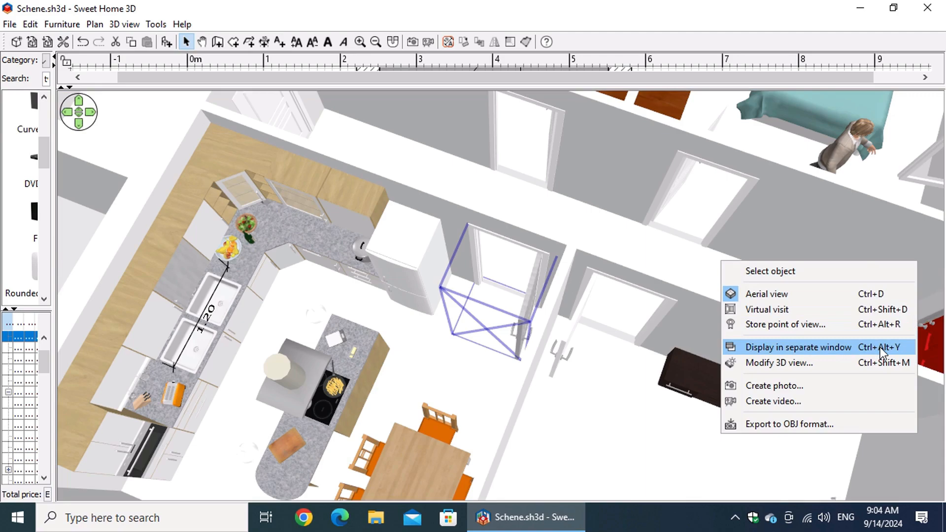
pyautogui.click(797, 346)
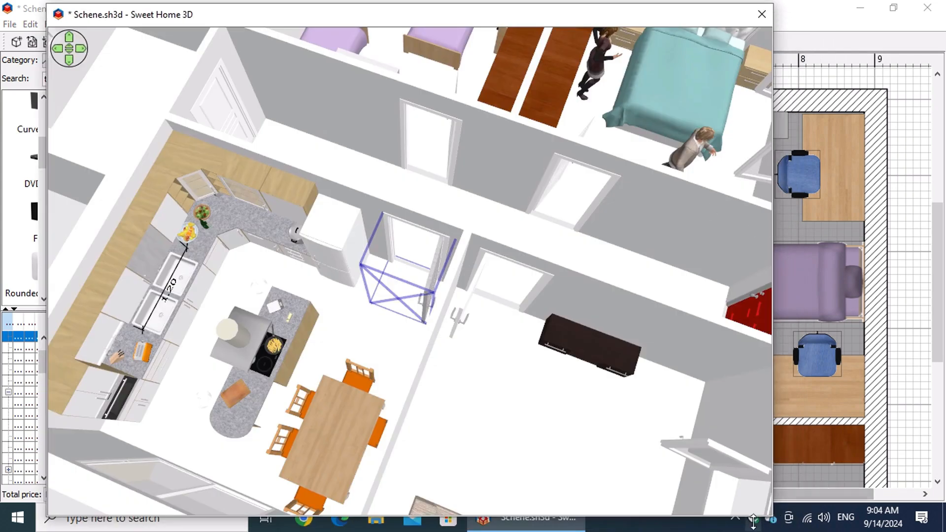
pyautogui.moveTo(774, 443)
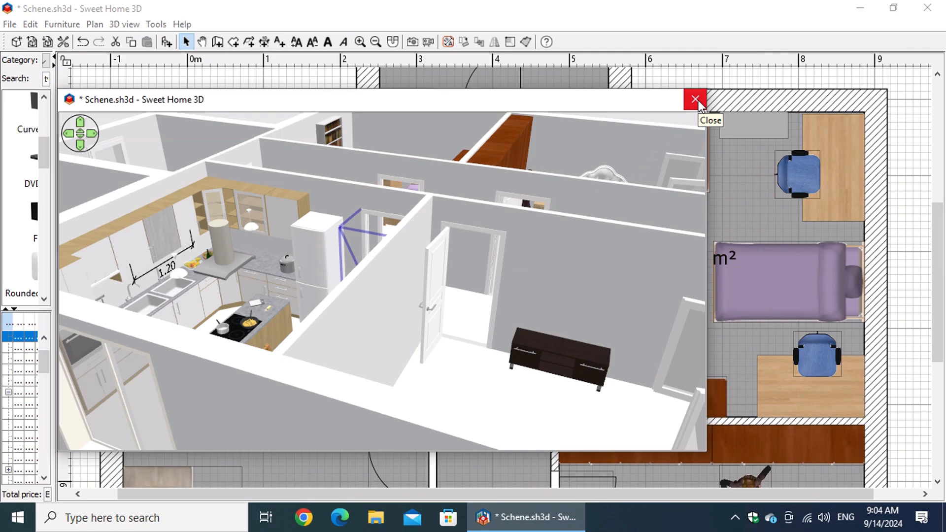
pyautogui.click(694, 99)
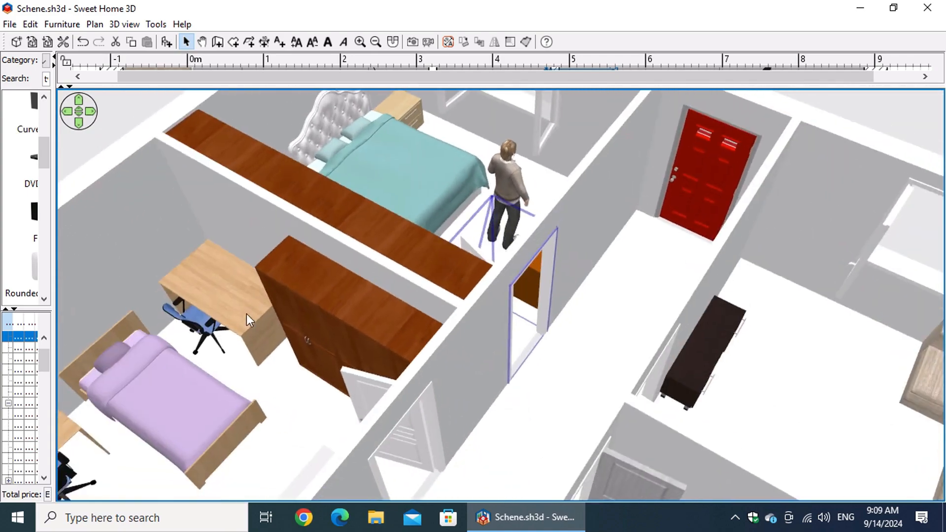
# Step: Orbit the aerial view around the house toward the upper cabinet
pyautogui.moveTo(247, 320); pyautogui.dragTo(223, 323)
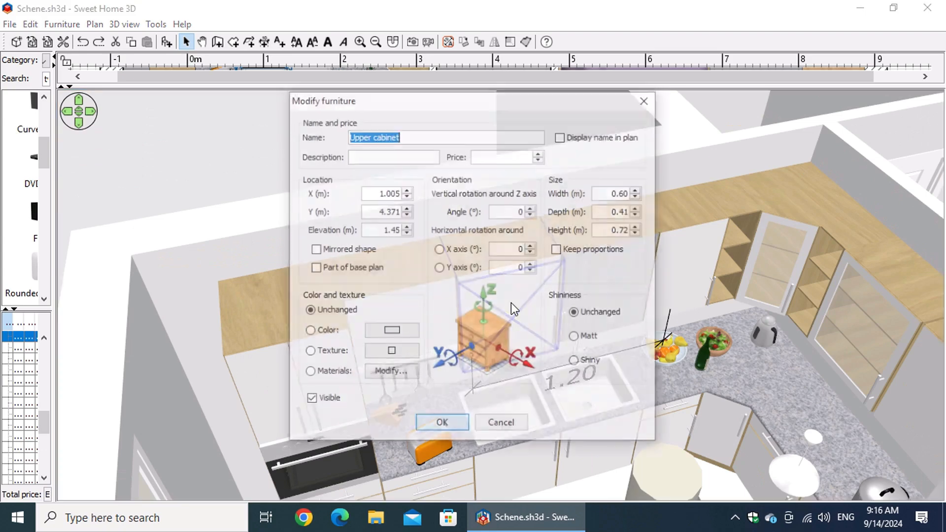
# Step: Give the Upper cabinet's cabinetDoor material a texture
pyautogui.click(389, 370)
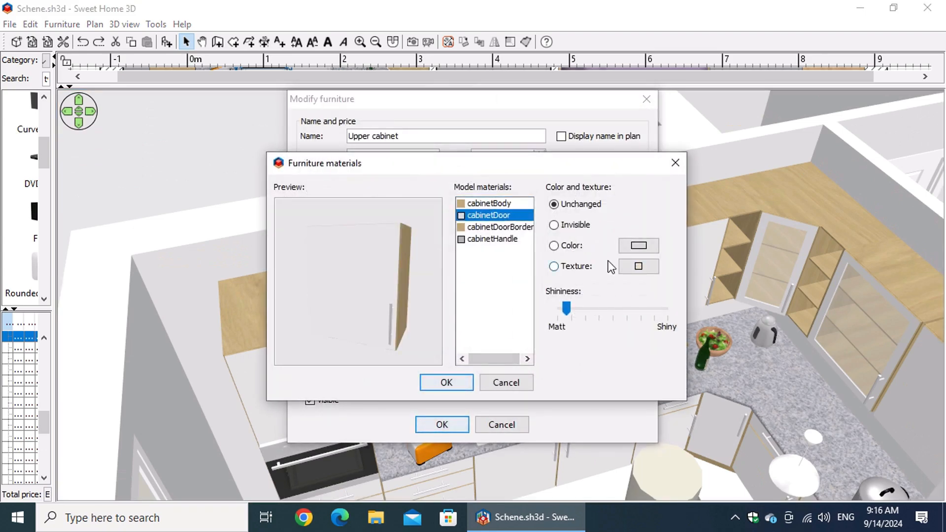
pyautogui.click(637, 266)
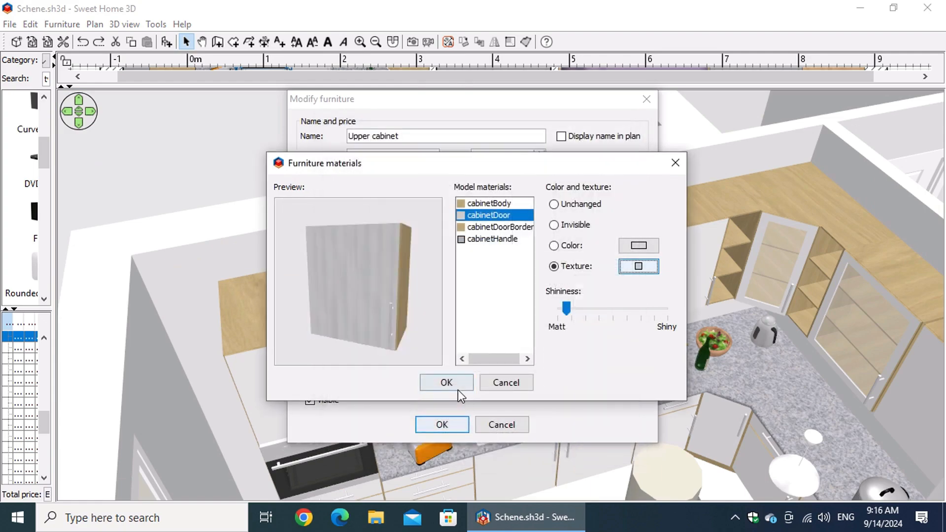
pyautogui.click(445, 382)
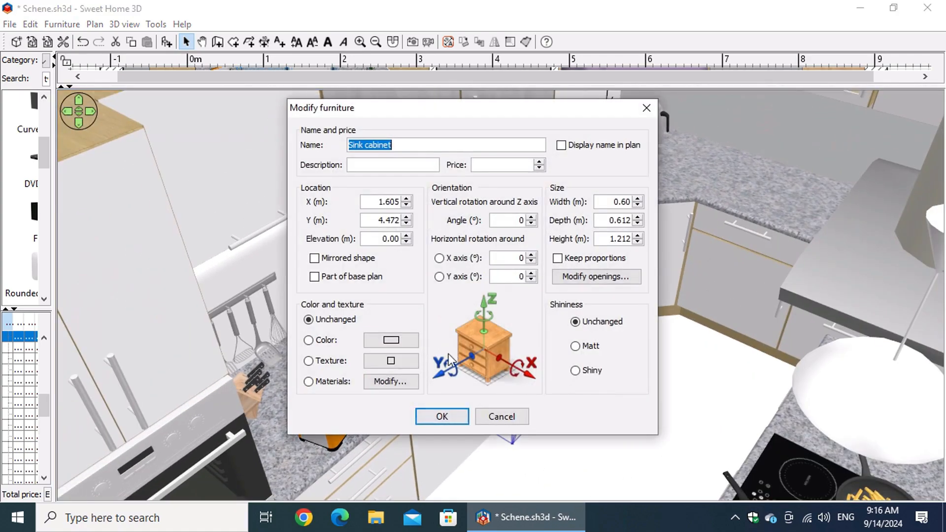
# Step: Texture the cabinetDoor material of both Sink cabinets and confirm
pyautogui.click(390, 381)
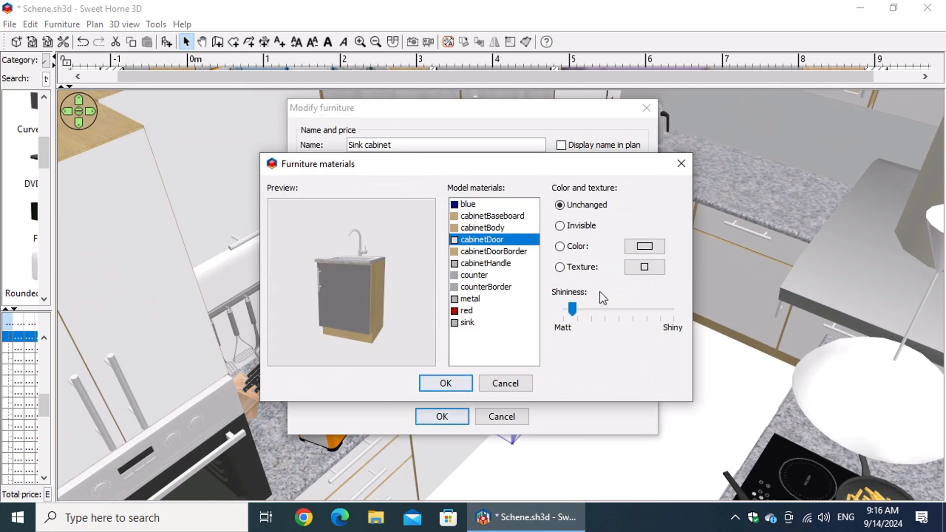
pyautogui.click(560, 267)
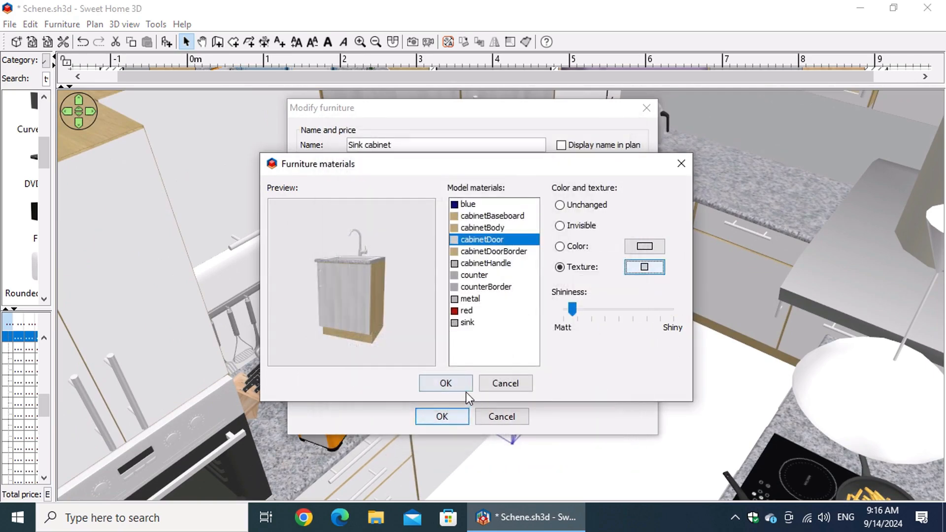
pyautogui.click(445, 383)
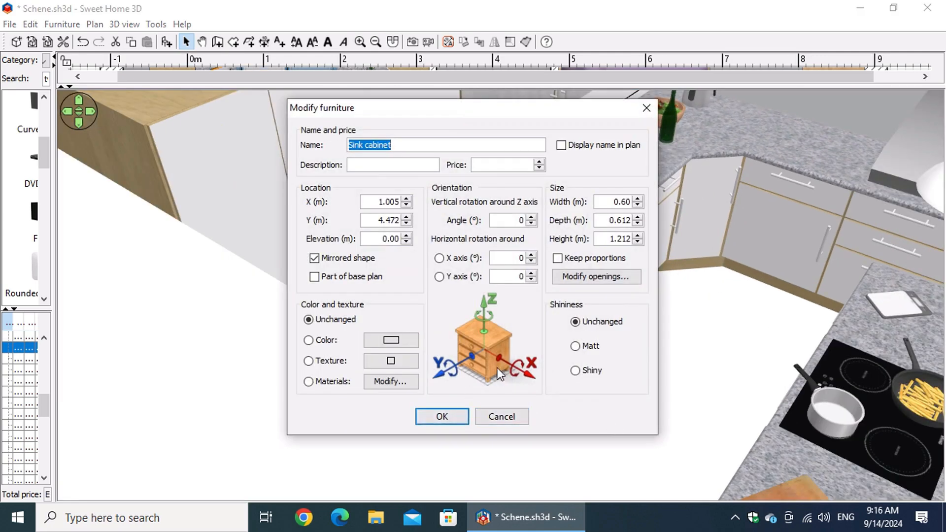
pyautogui.click(390, 381)
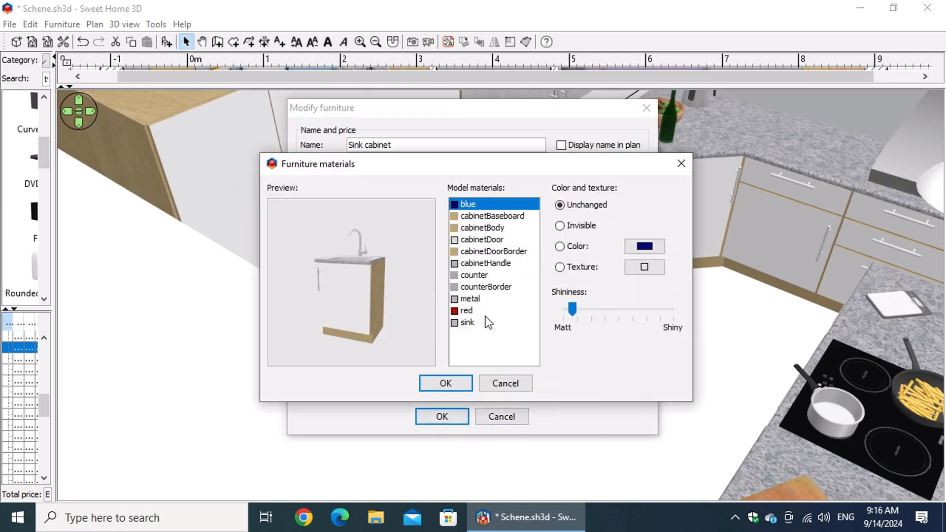
pyautogui.click(643, 266)
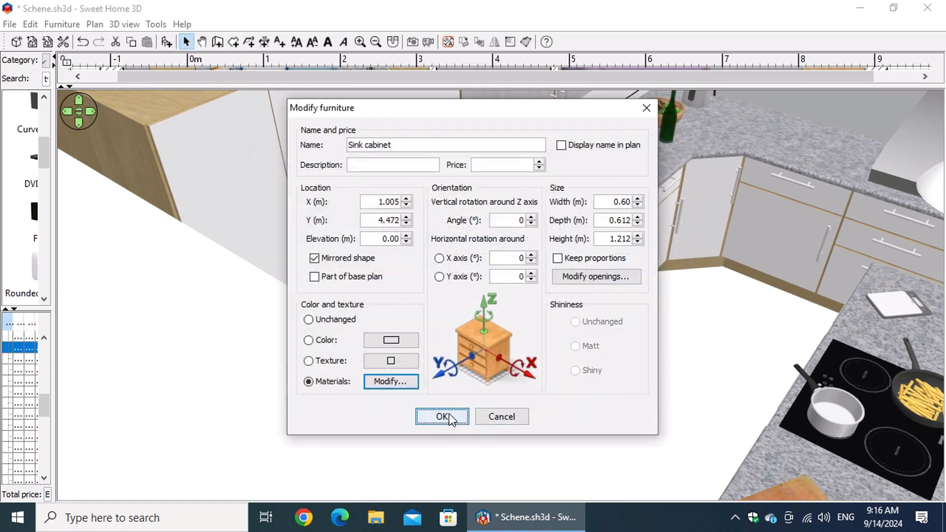
pyautogui.click(441, 417)
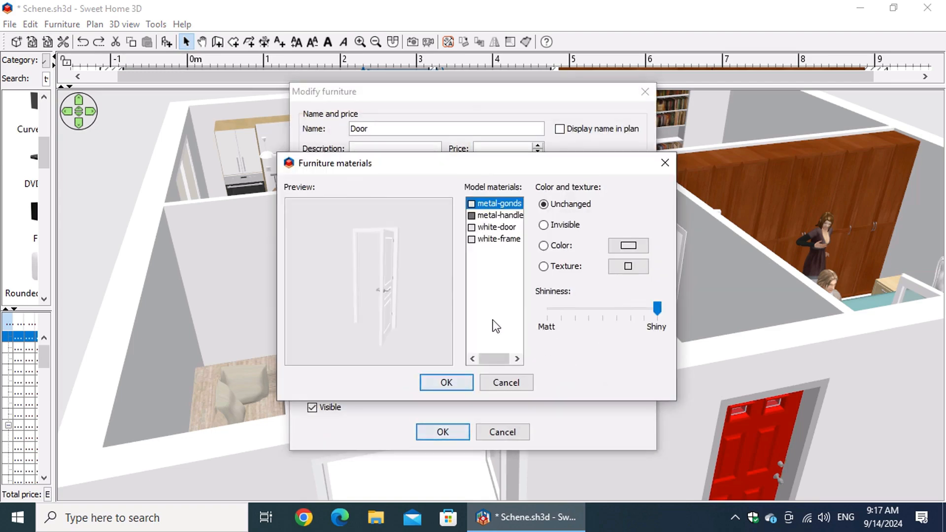
# Step: Select the Door's white-door material and give it a new texture
pyautogui.click(494, 227)
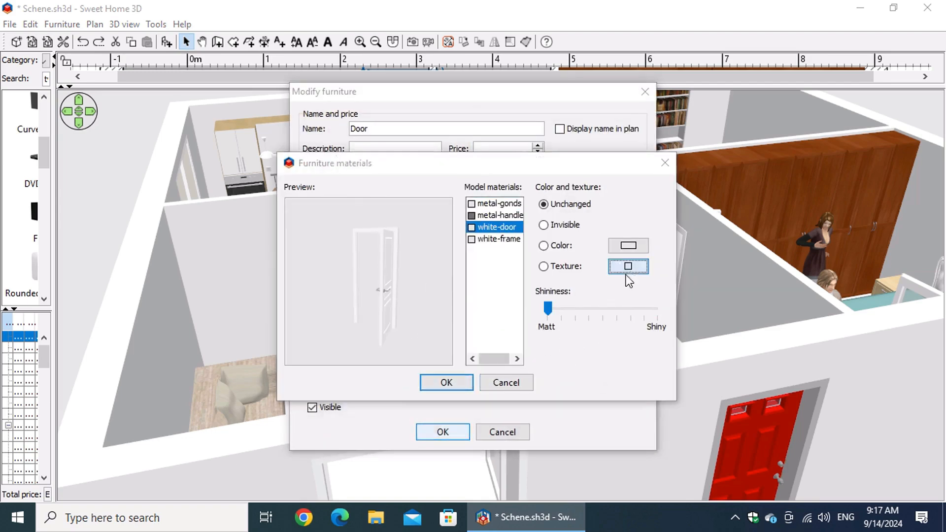
pyautogui.click(446, 382)
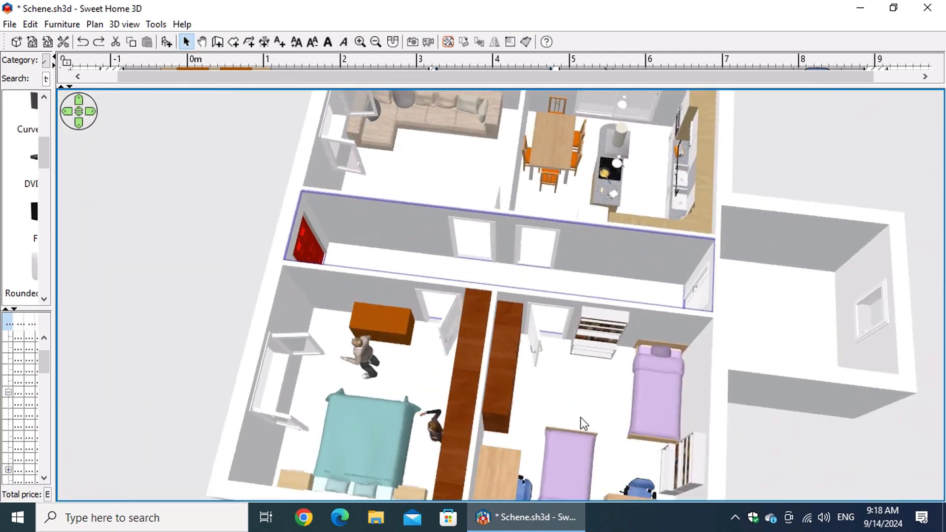
# Step: Orbit the aerial camera to take in kitchen, living area, hallway and bedrooms
pyautogui.moveTo(582, 422); pyautogui.dragTo(883, 392)
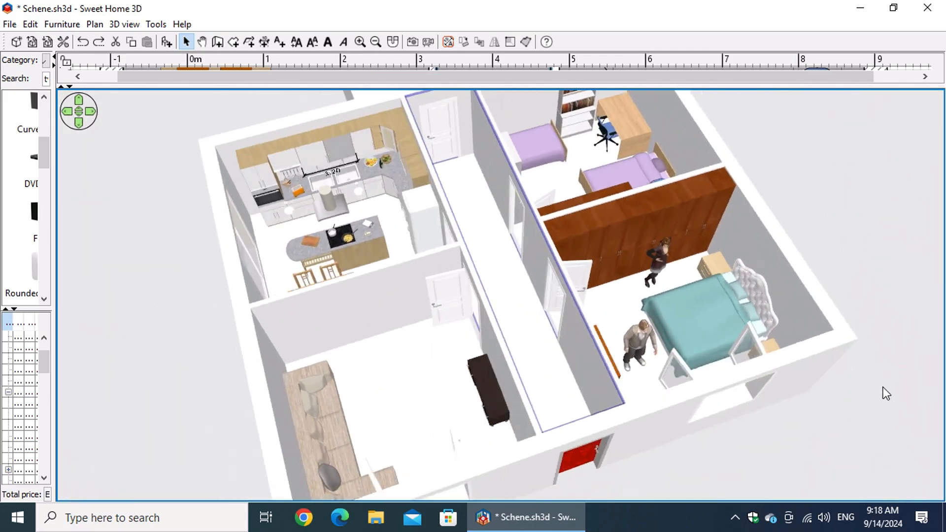